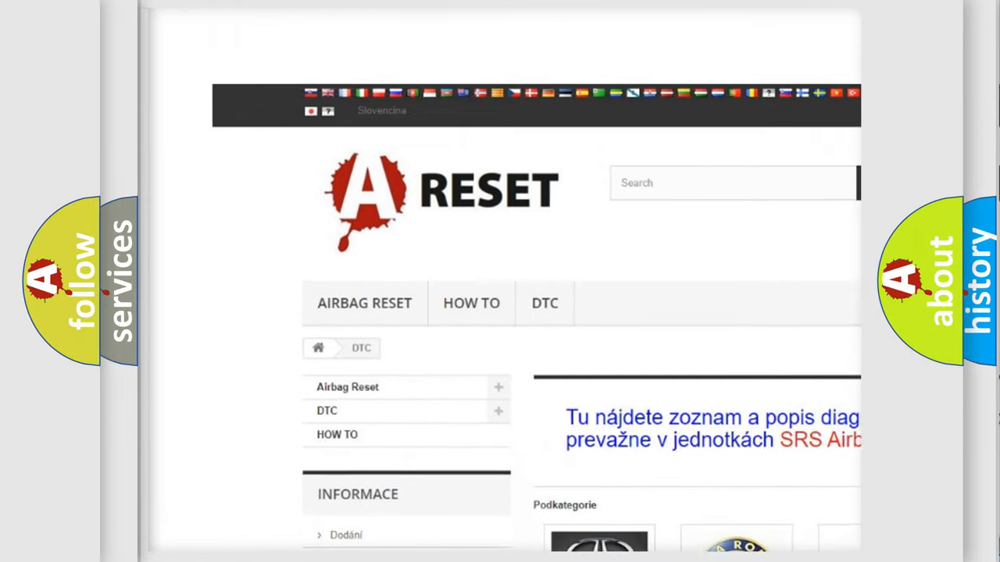
Step: Open the Jeep tile in the DTC brand grid and scroll through its diagnostic trouble codes
scroll(down, 3)
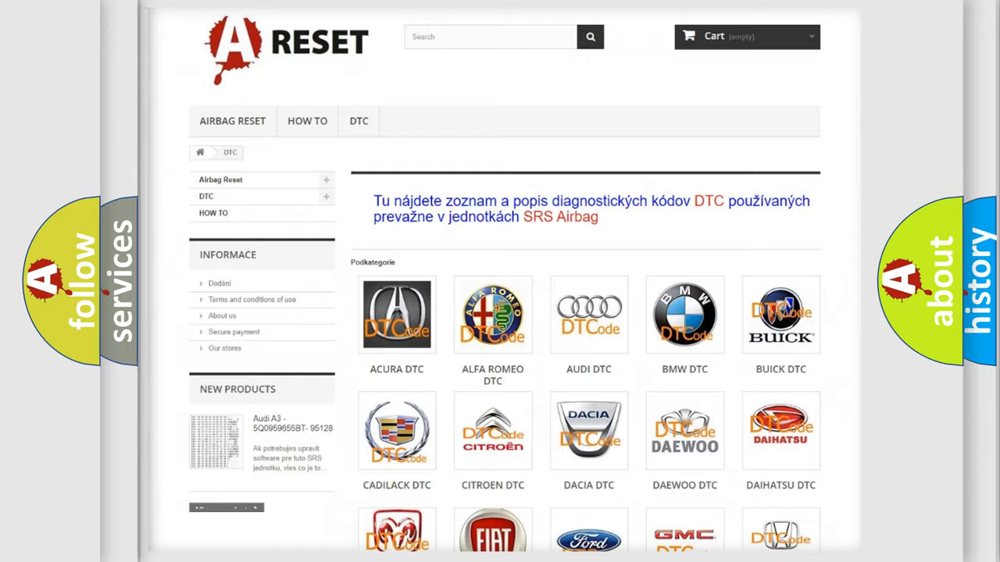
scroll(down, 3)
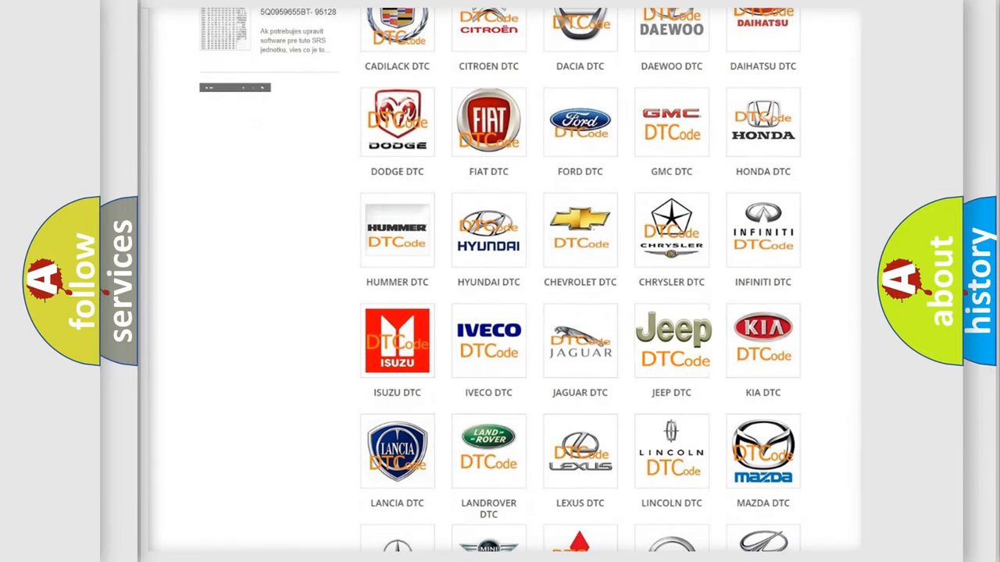
click(670, 340)
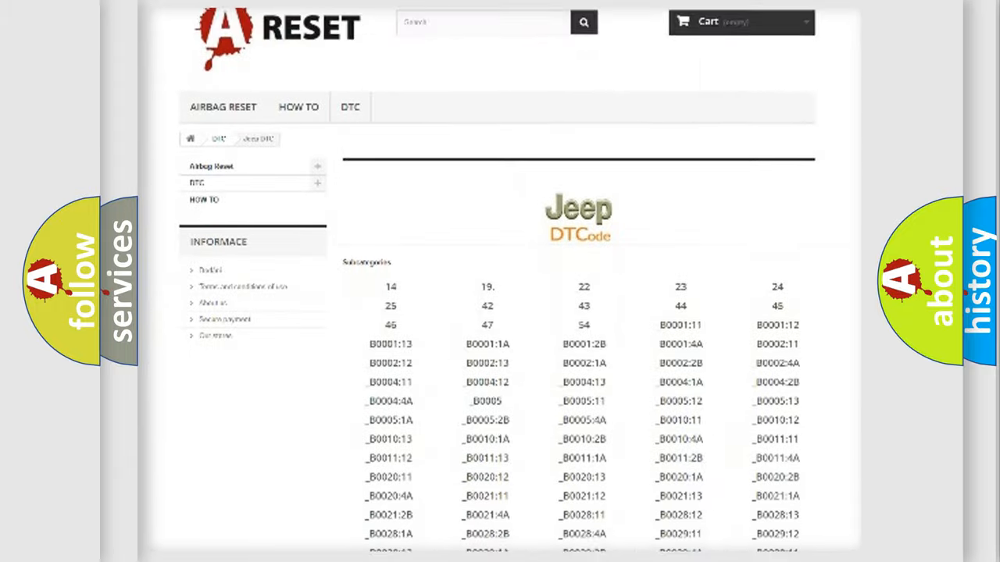
scroll(down, 3)
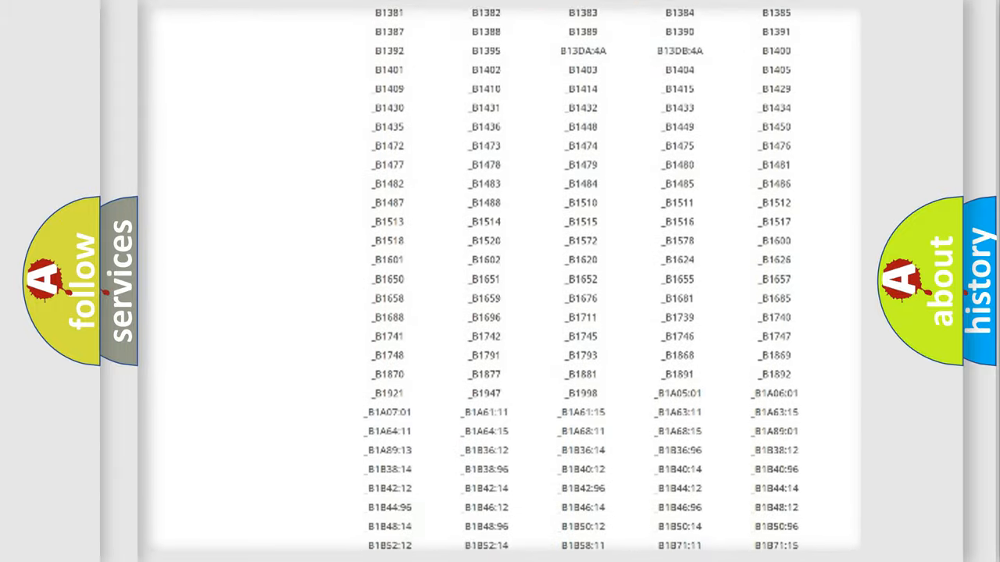